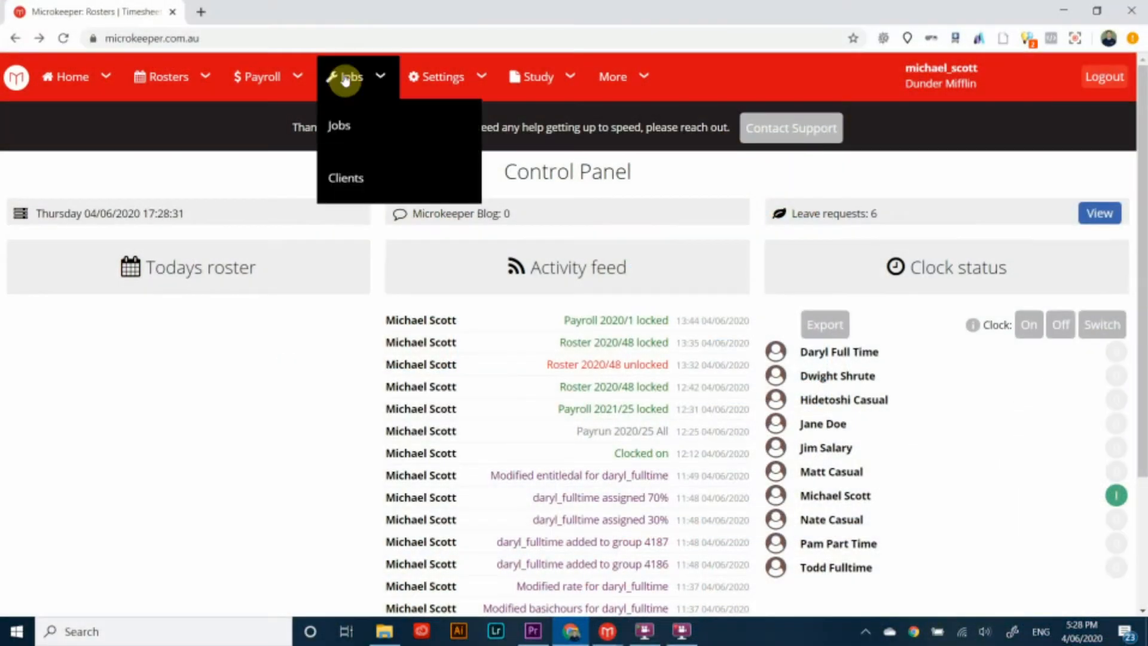
Step: Open the Jobs list showing the five active in-house jobs, including Office Accounting and Warehouse
click(339, 125)
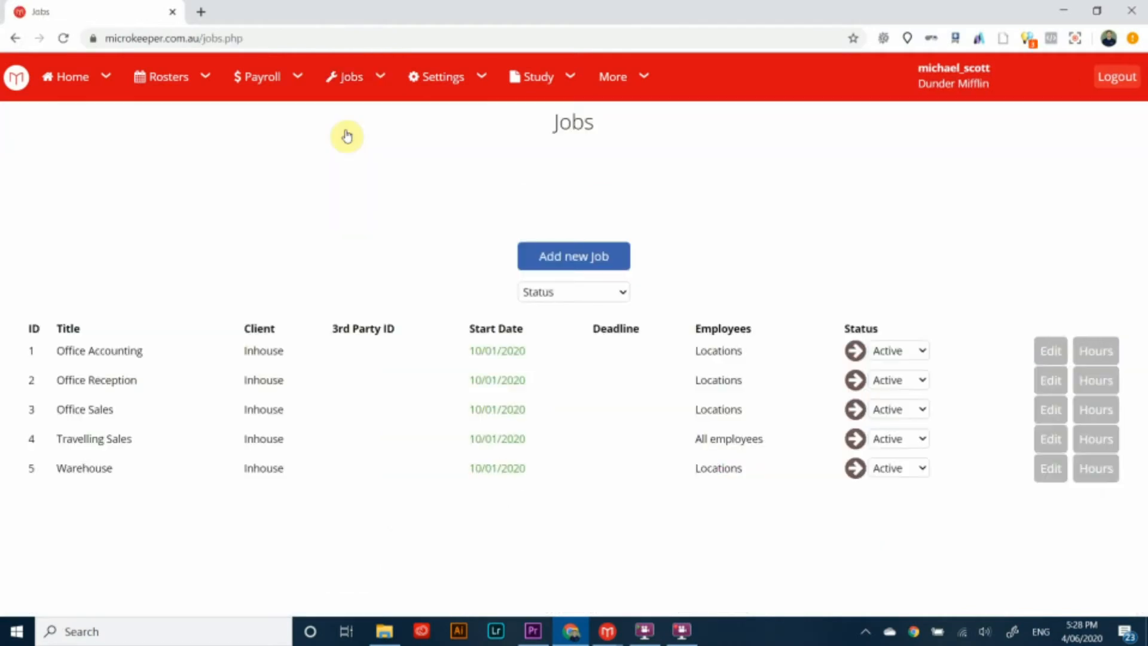
mouse_move(77, 369)
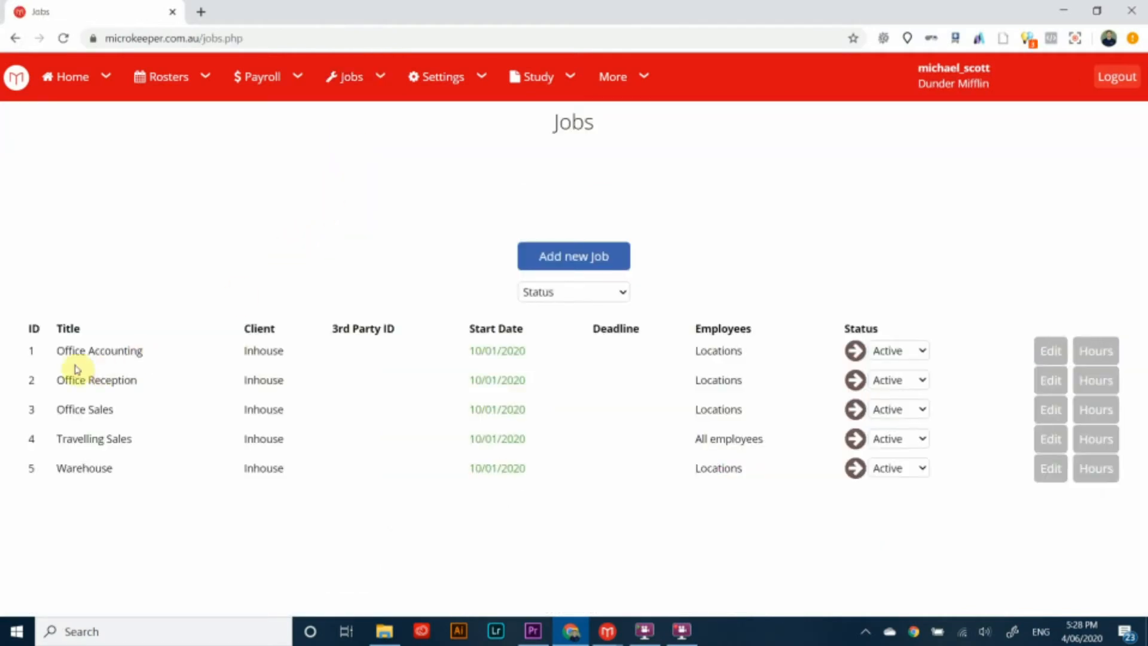